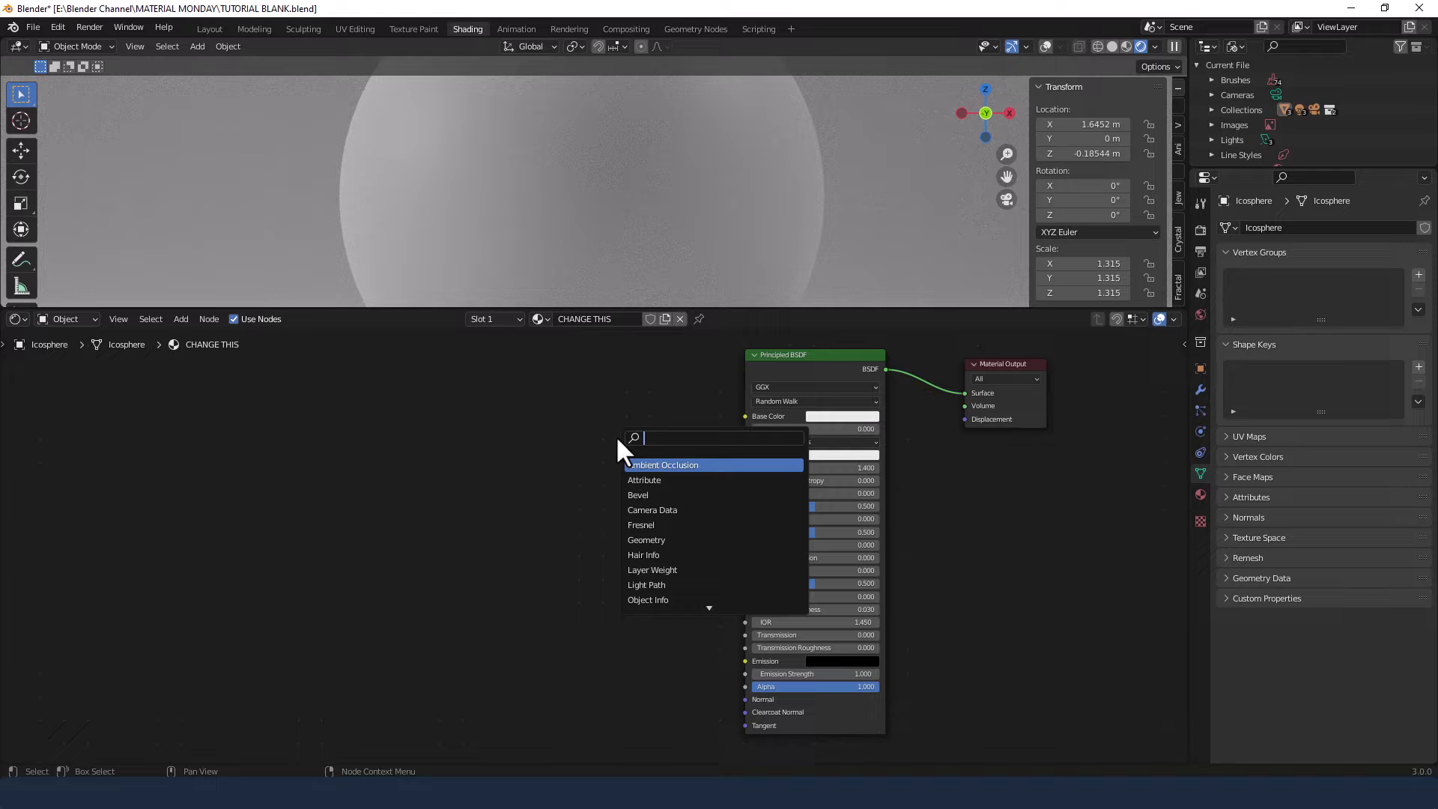
Add a ColorRamp node on Base Color and set its stops to orange-brown tones via HSV
{"action": "type", "text": "COL"}
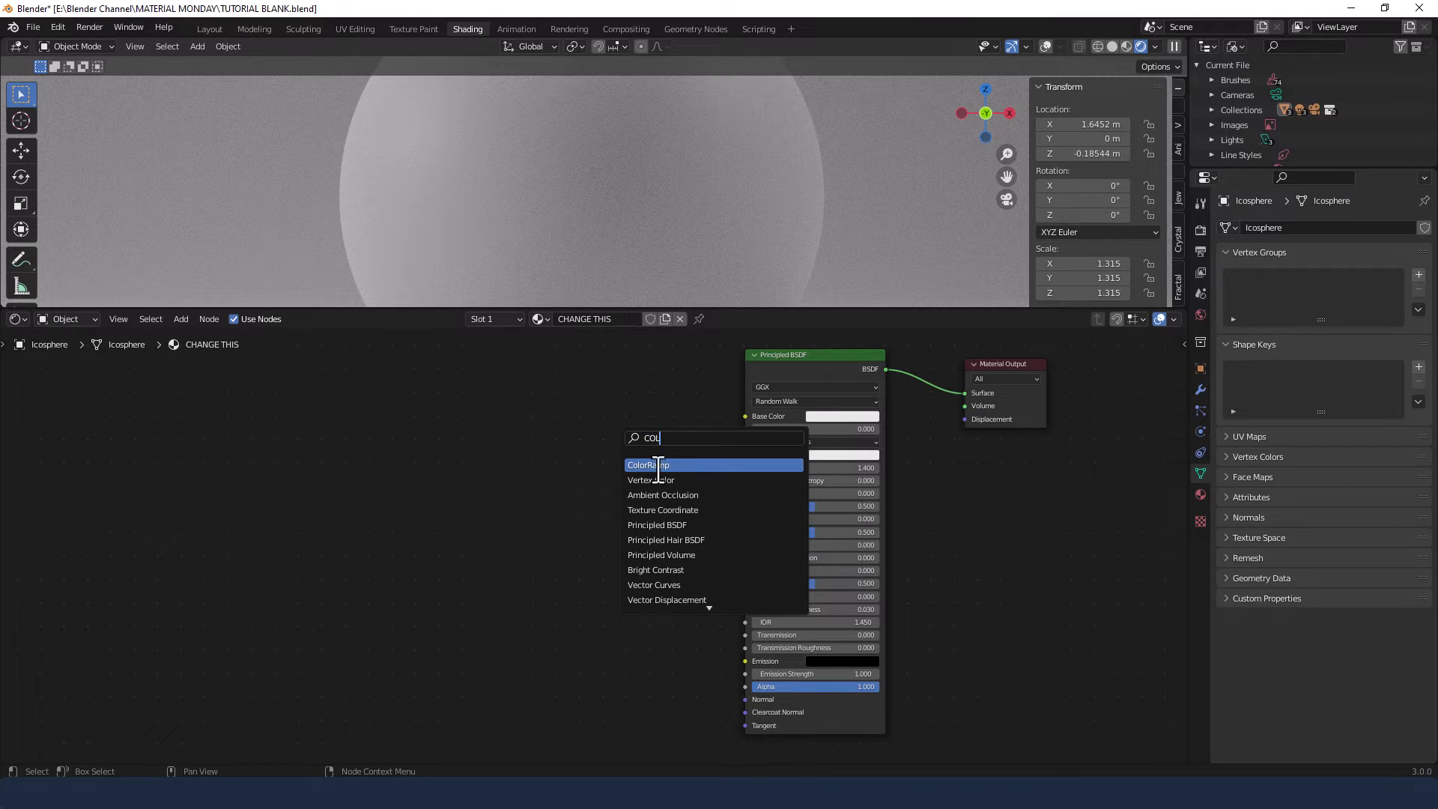
{"action": "left_click", "coordinate": [648, 464]}
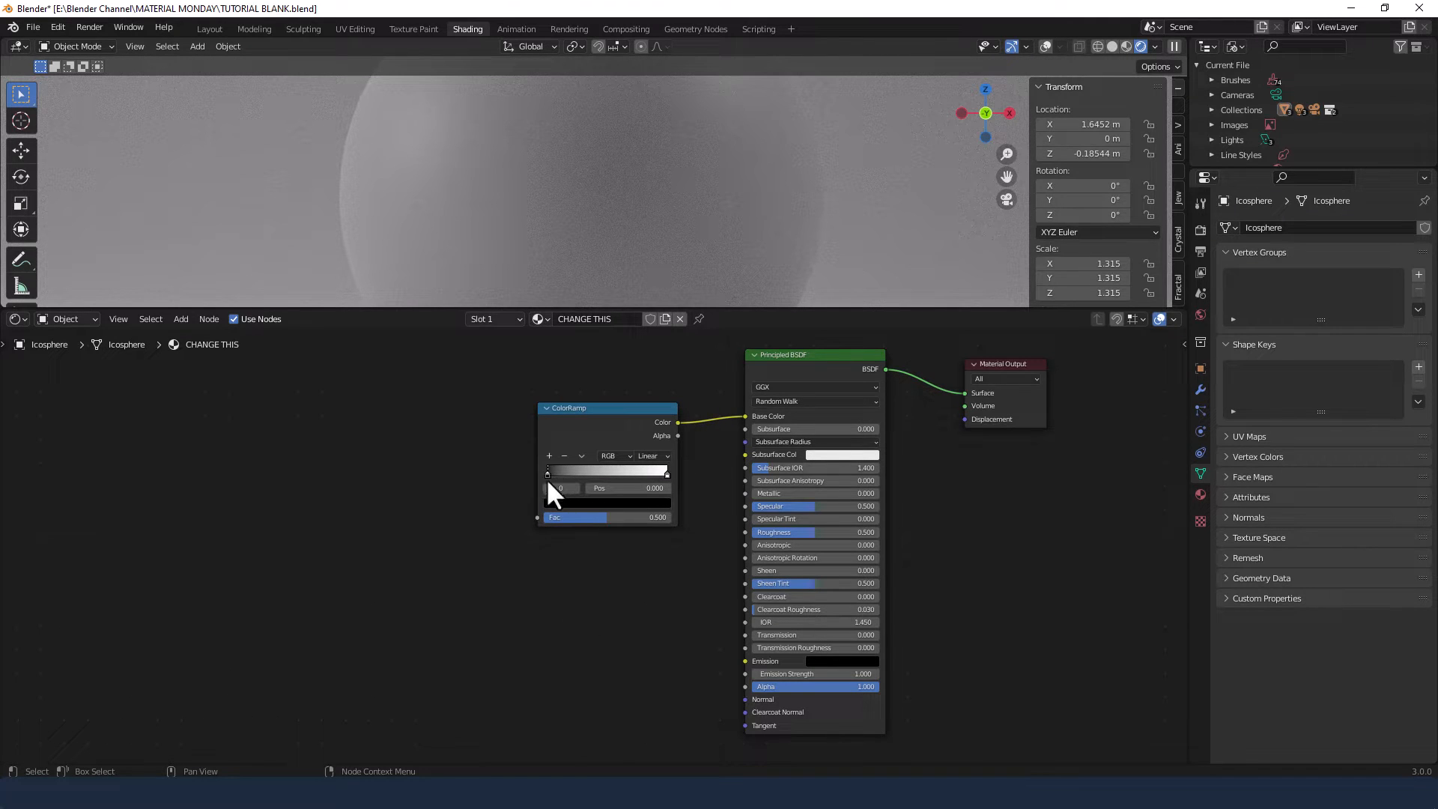
{"action": "left_click", "coordinate": [565, 487]}
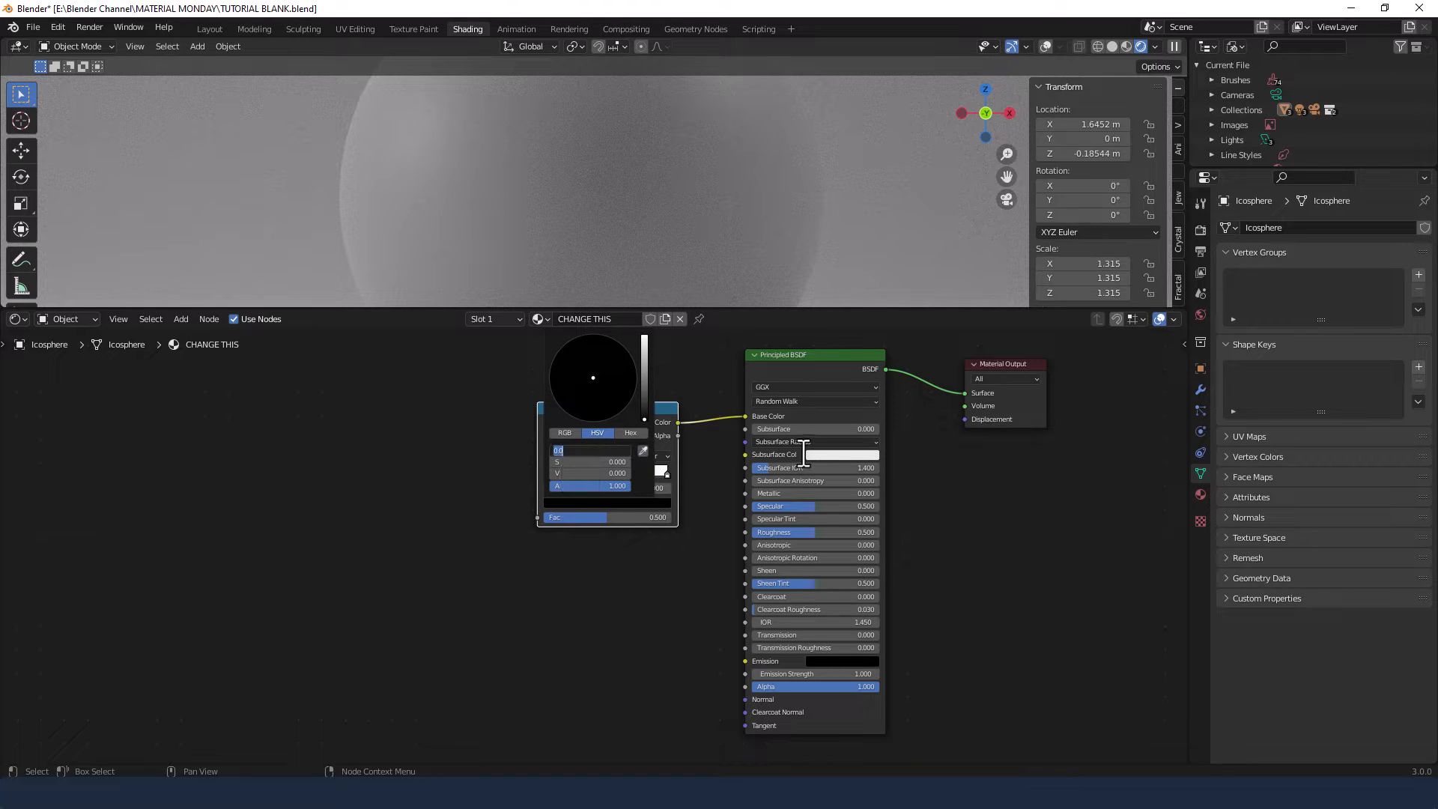
{"action": "left_click", "coordinate": [614, 451]}
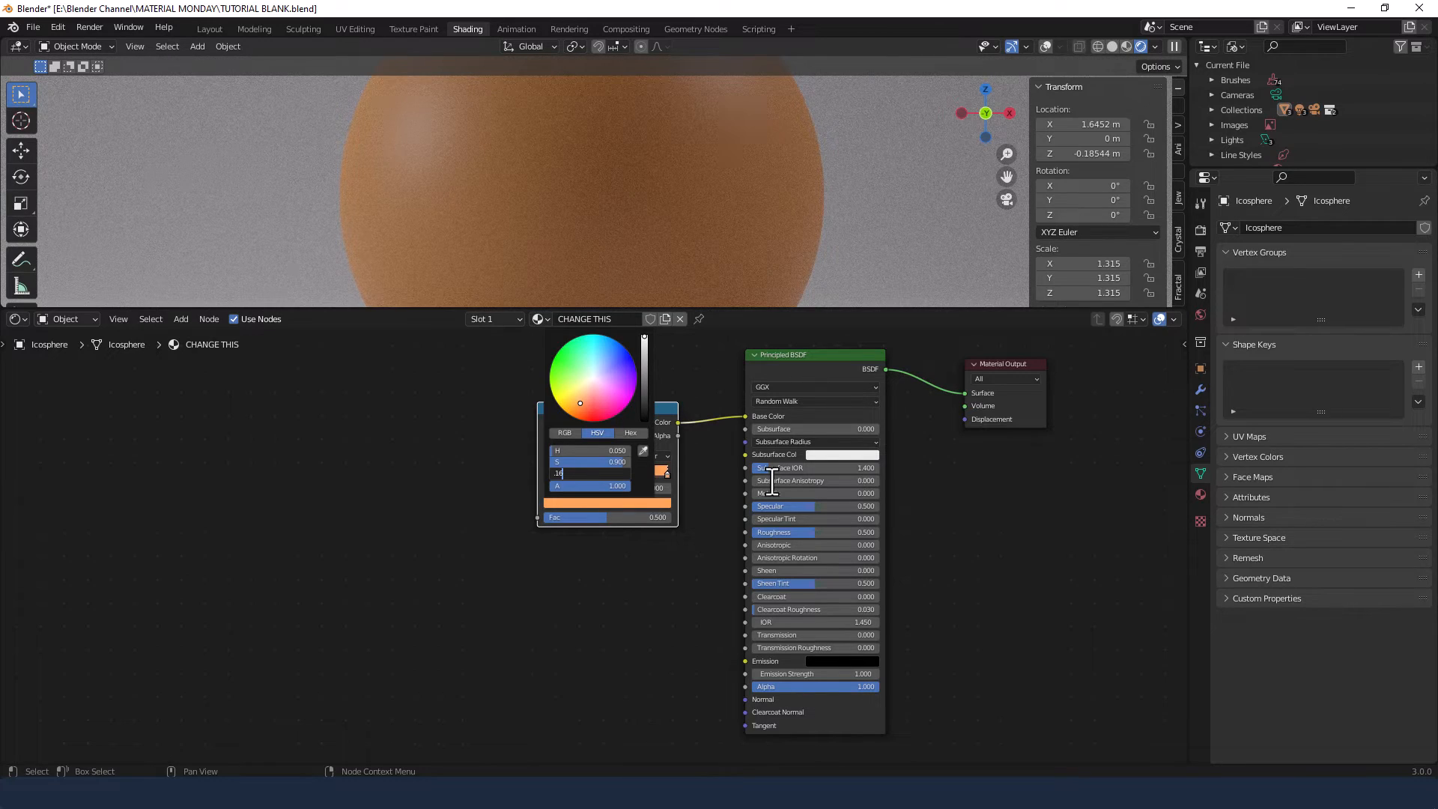
{"action": "left_click", "coordinate": [623, 580]}
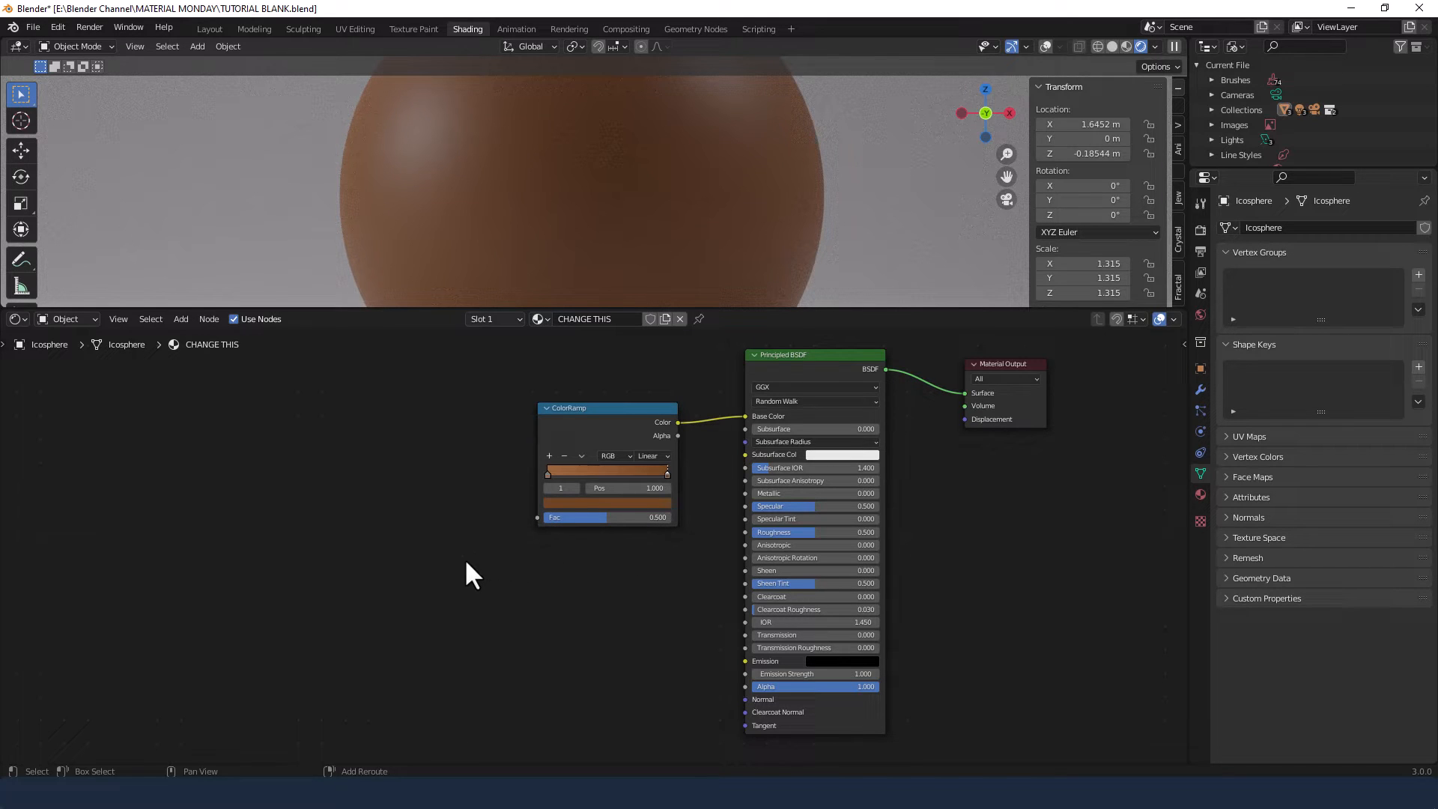
{"action": "type", "text": "NOI"}
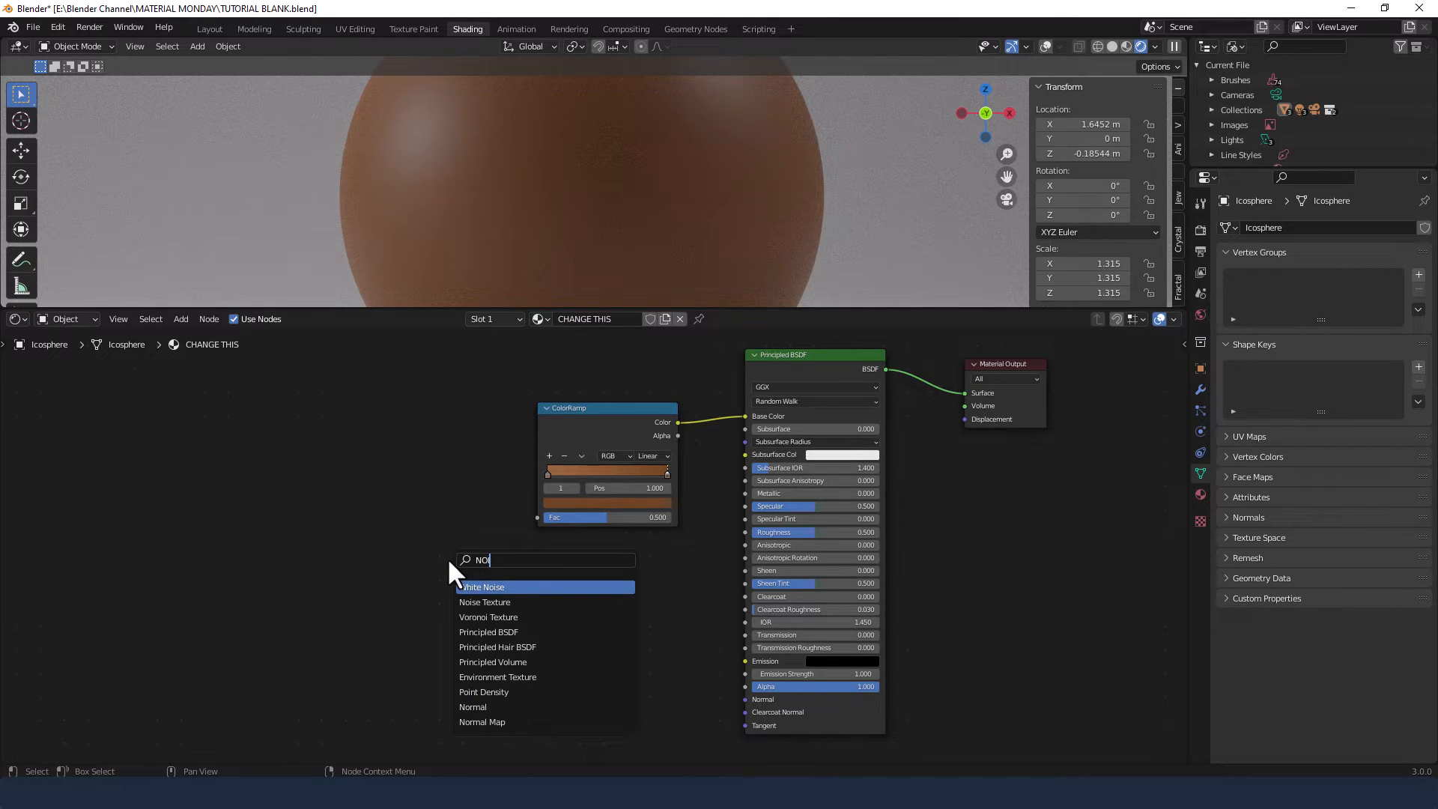
Add a Noise Texture feeding the ramp Fac and a Bump node into the BSDF Normal
{"action": "left_click", "coordinate": [484, 602]}
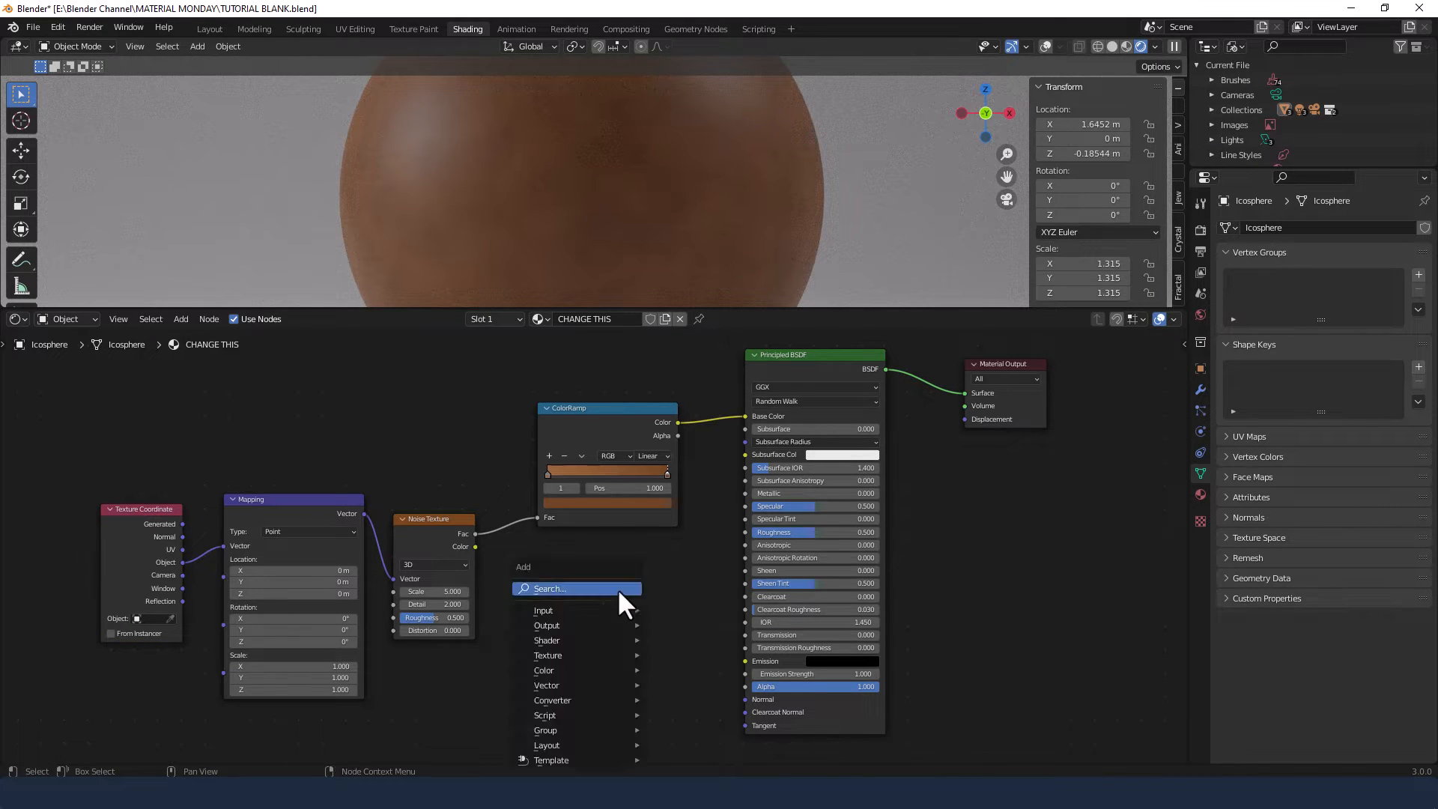
{"action": "type", "text": "BUMP"}
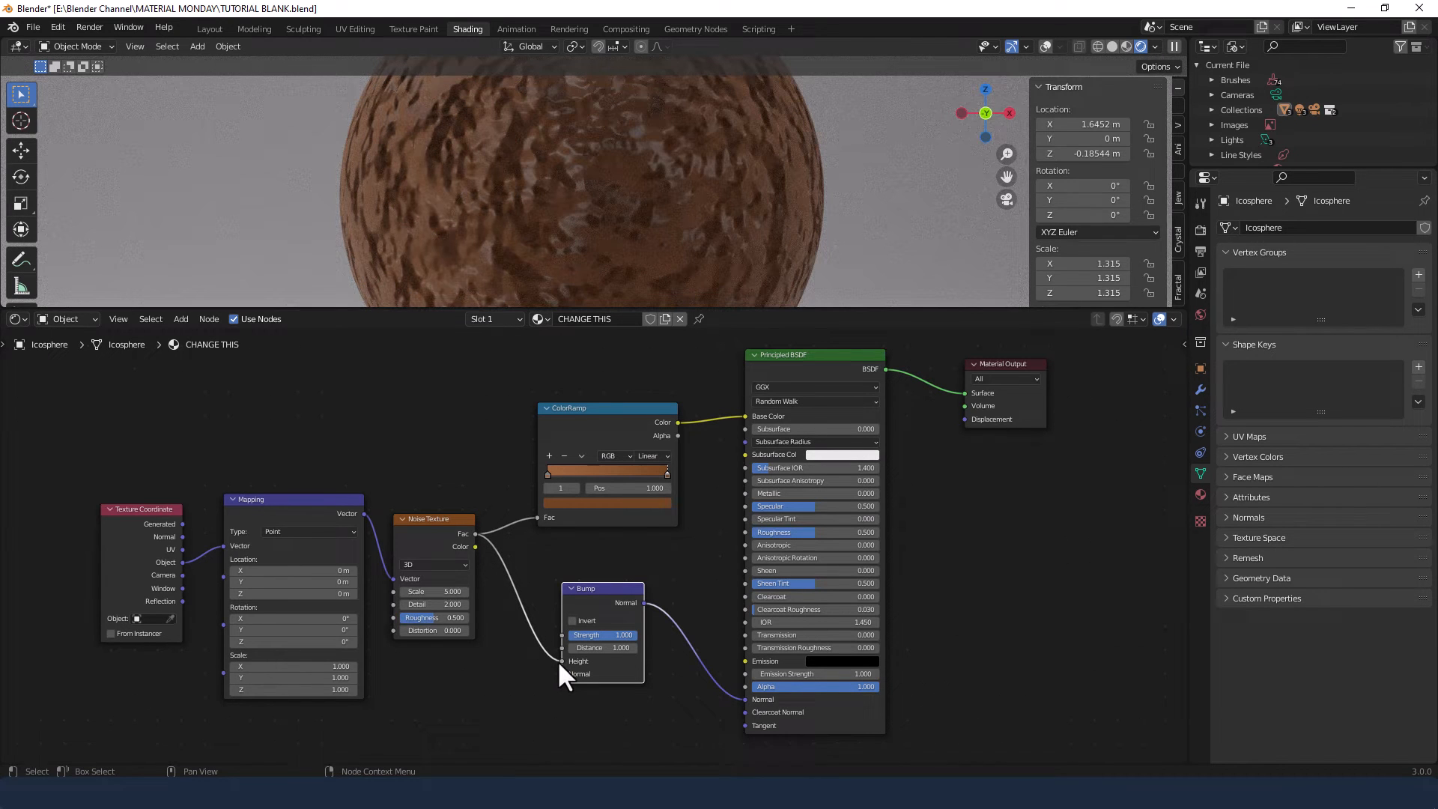
{"action": "mouse_move", "coordinate": [618, 562]}
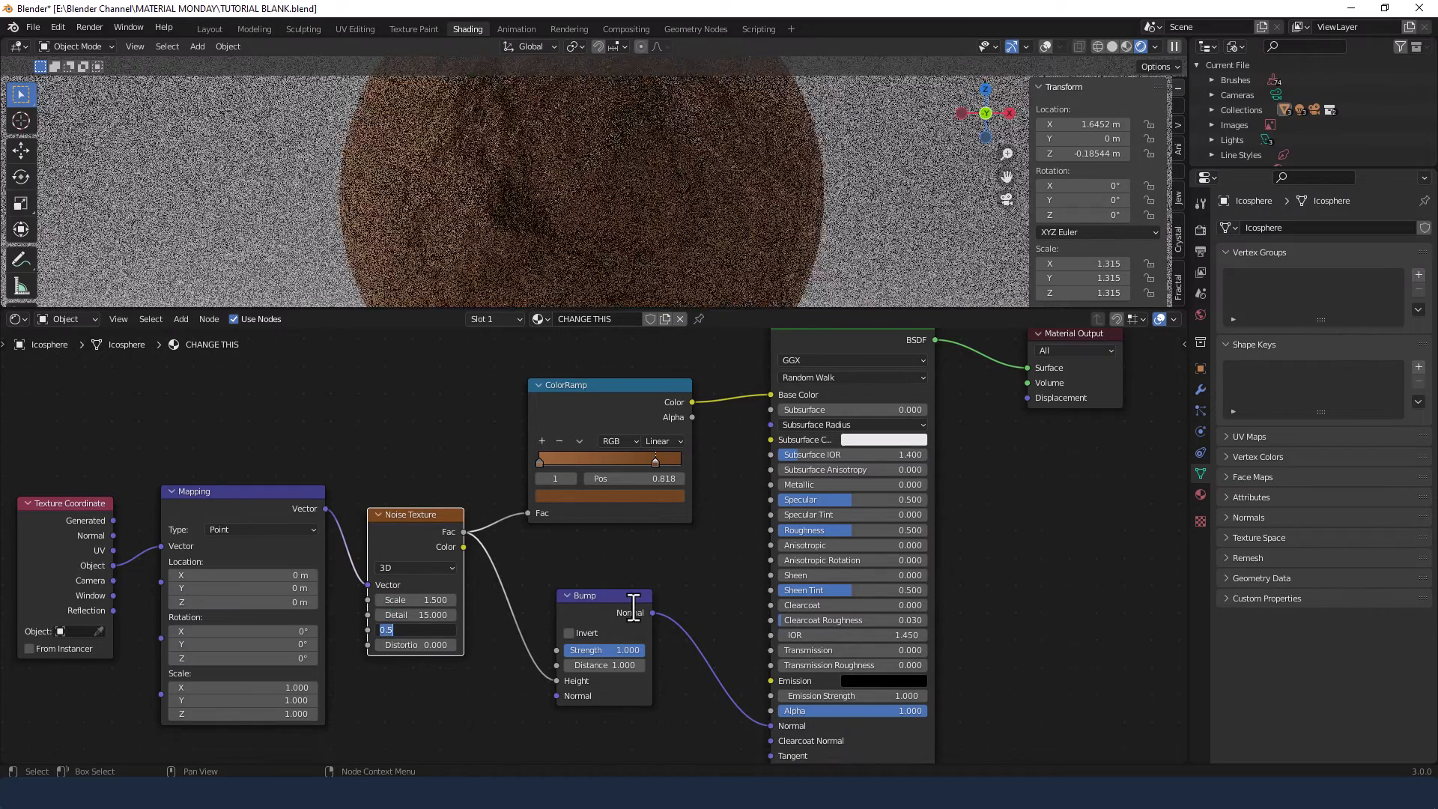
Set noise Roughness and Distortion to 0.75 and Bump Strength to 0.2
{"action": "type", "text": ".750"}
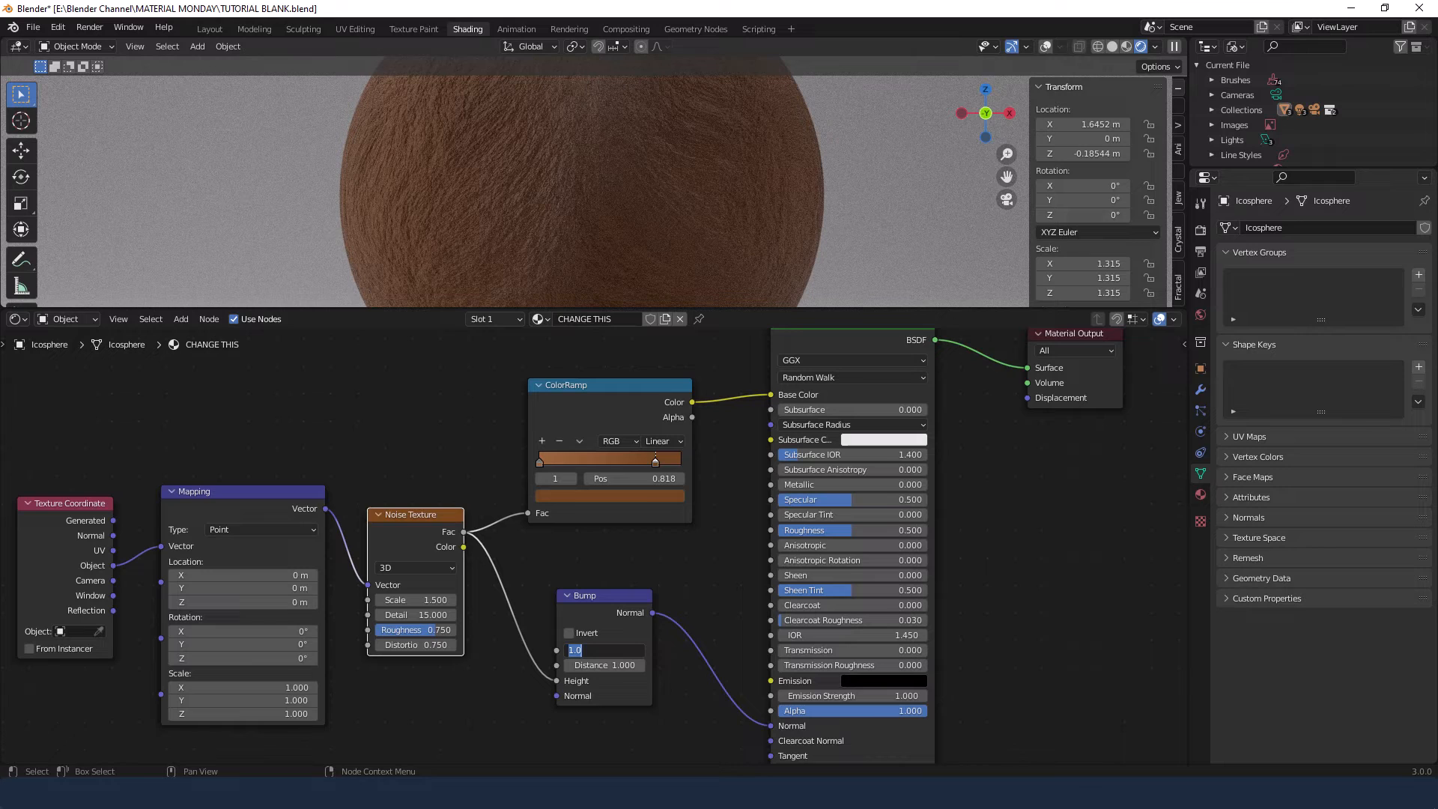
{"action": "type", "text": ".200"}
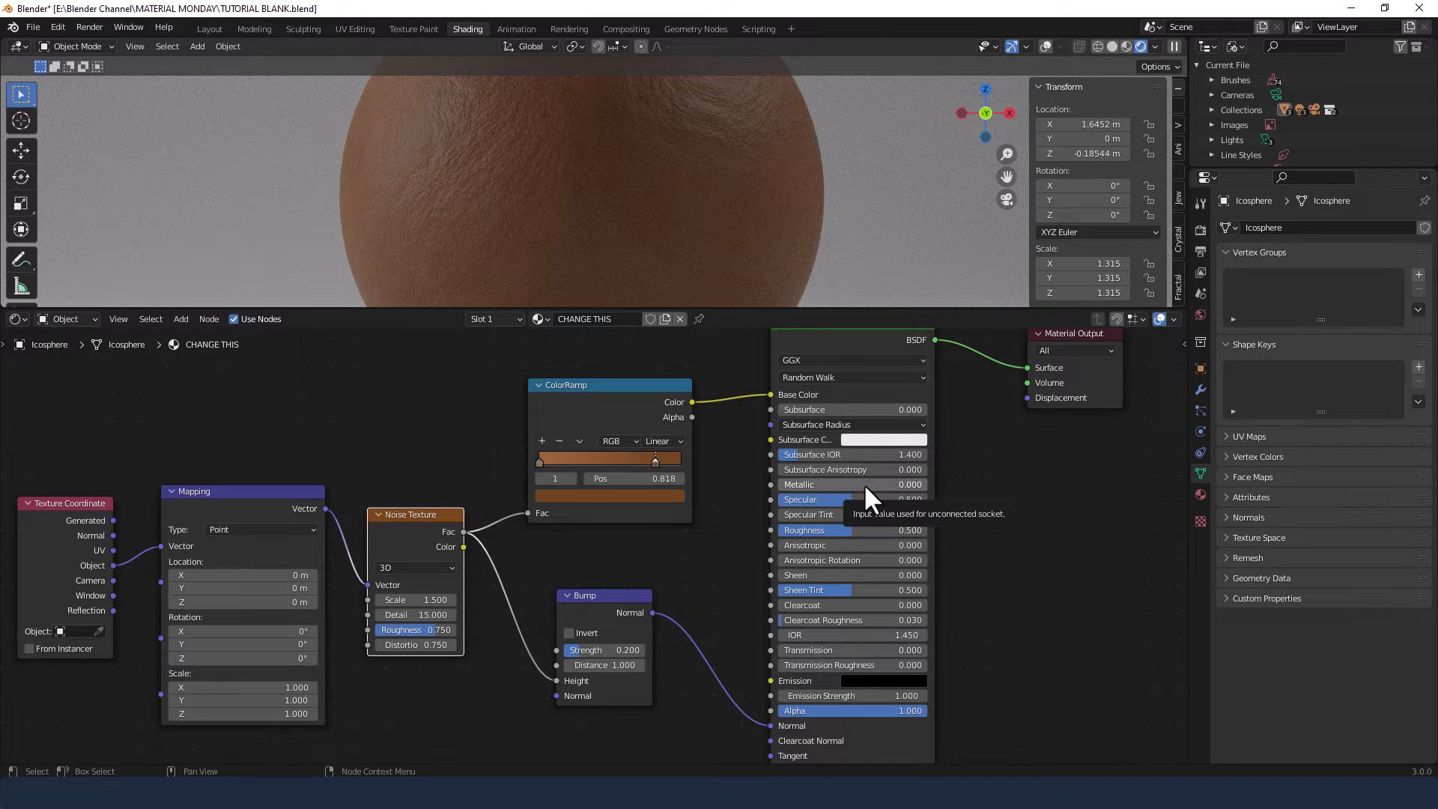
{"action": "mouse_move", "coordinate": [856, 501]}
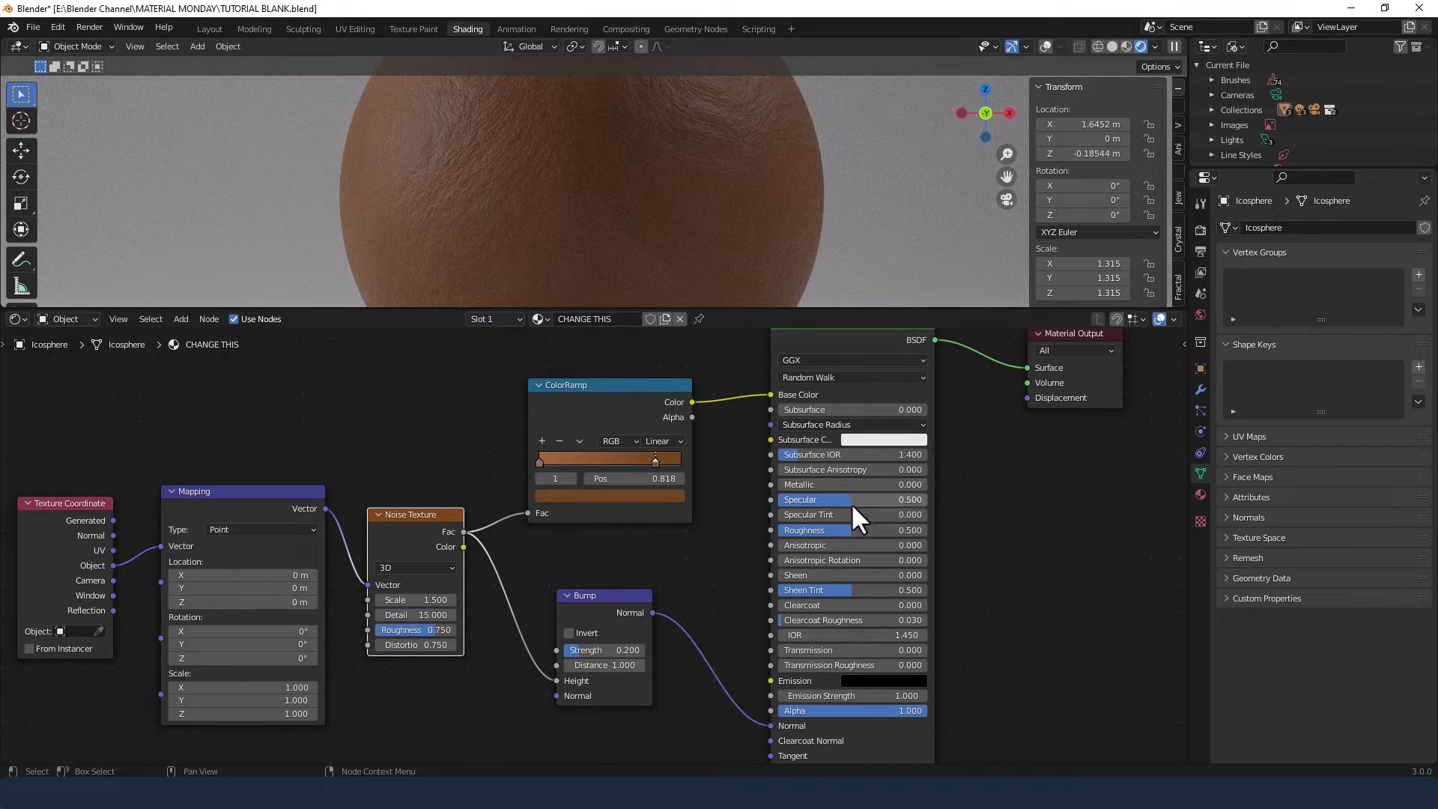
{"action": "mouse_move", "coordinate": [844, 545]}
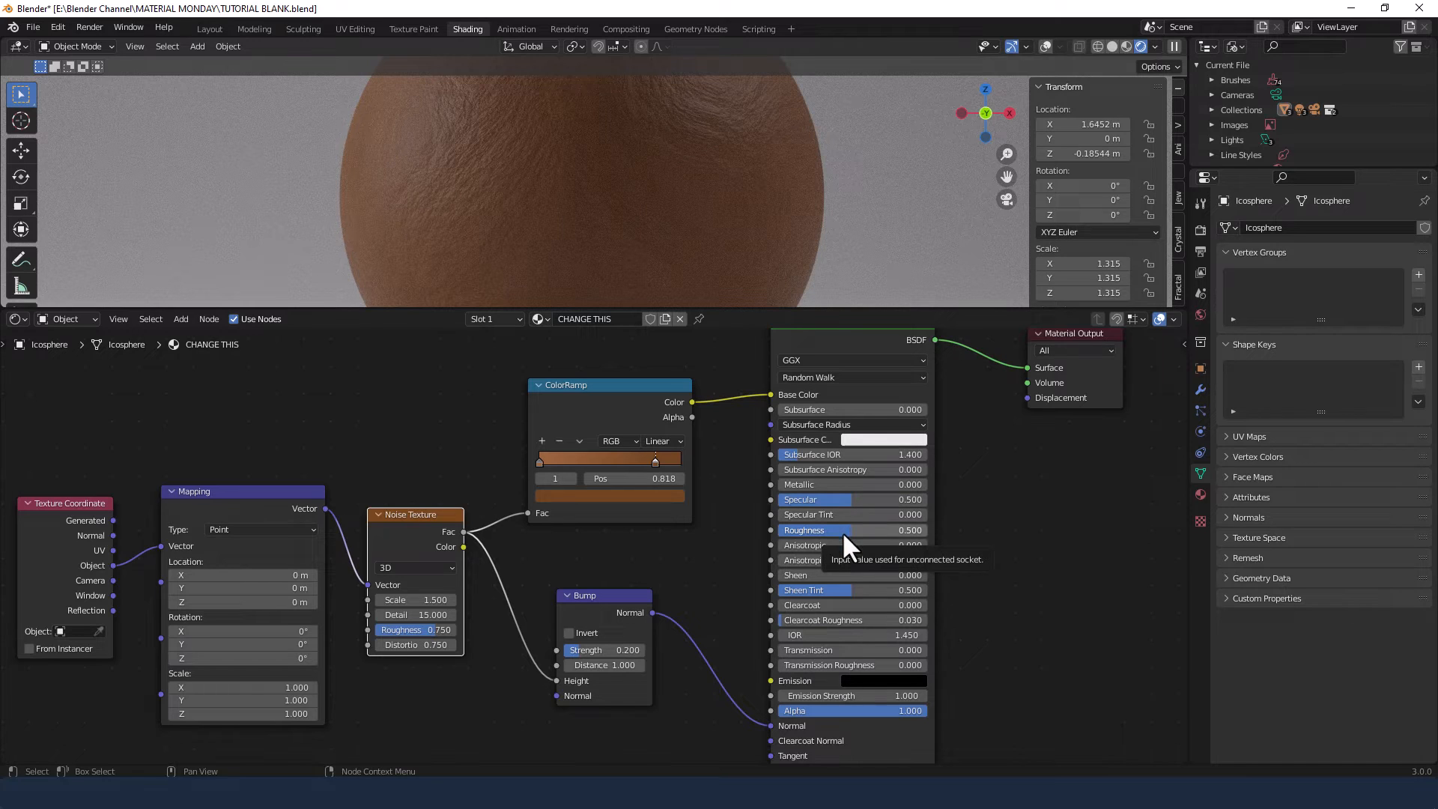
{"action": "mouse_move", "coordinate": [841, 633]}
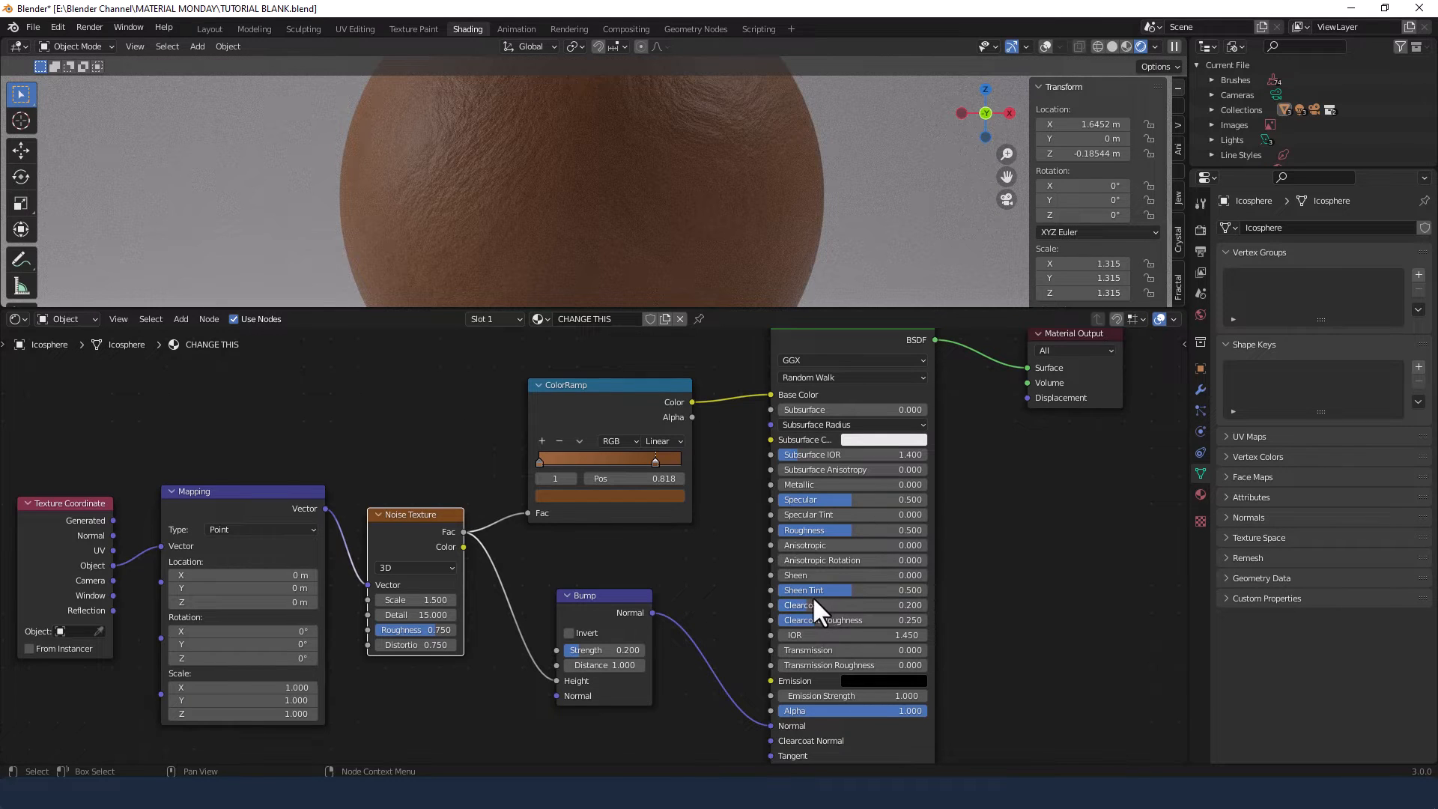
{"action": "mouse_move", "coordinate": [815, 604]}
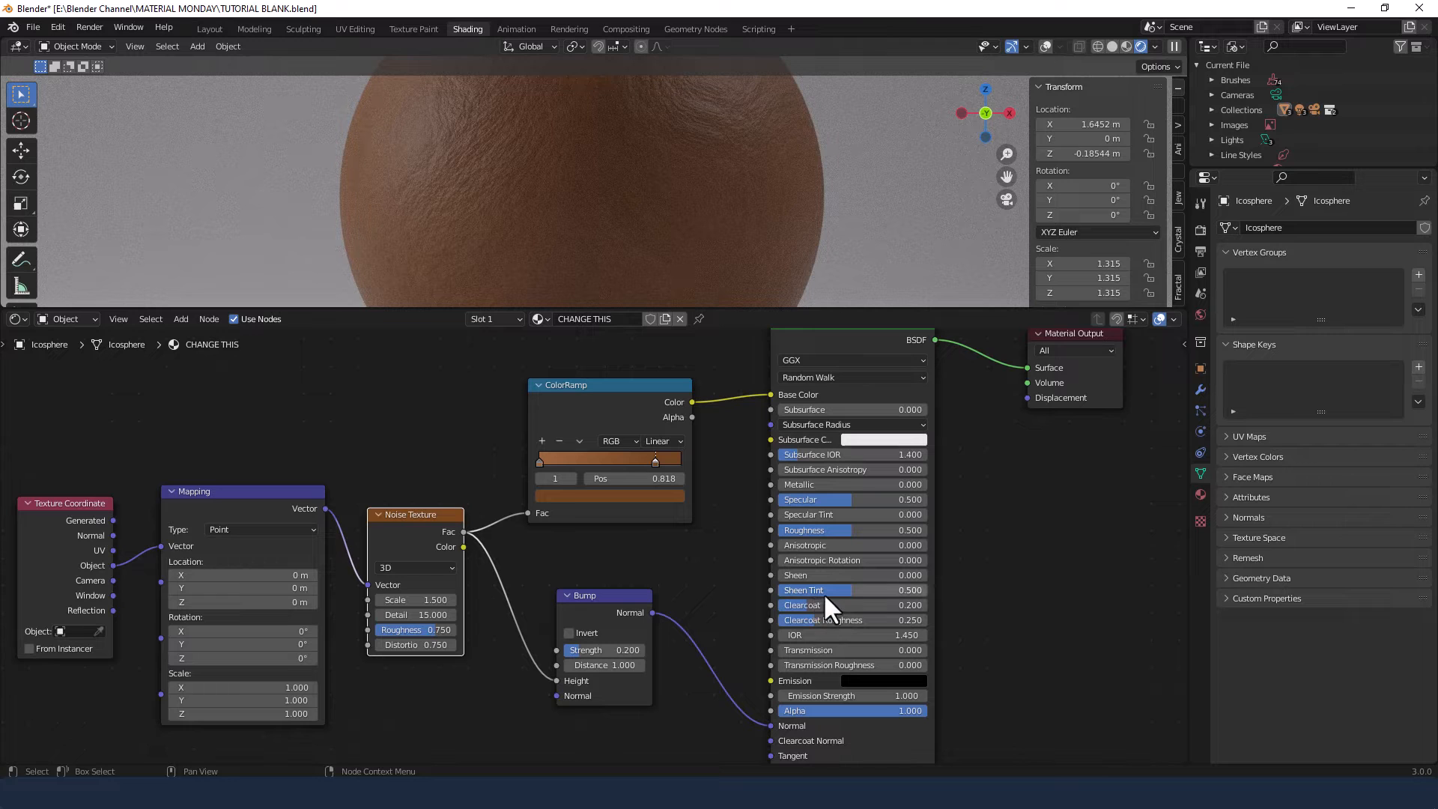
Set Principled BSDF Clearcoat to 0.2 with Clearcoat Roughness 0.25
{"action": "double_click", "coordinate": [416, 614]}
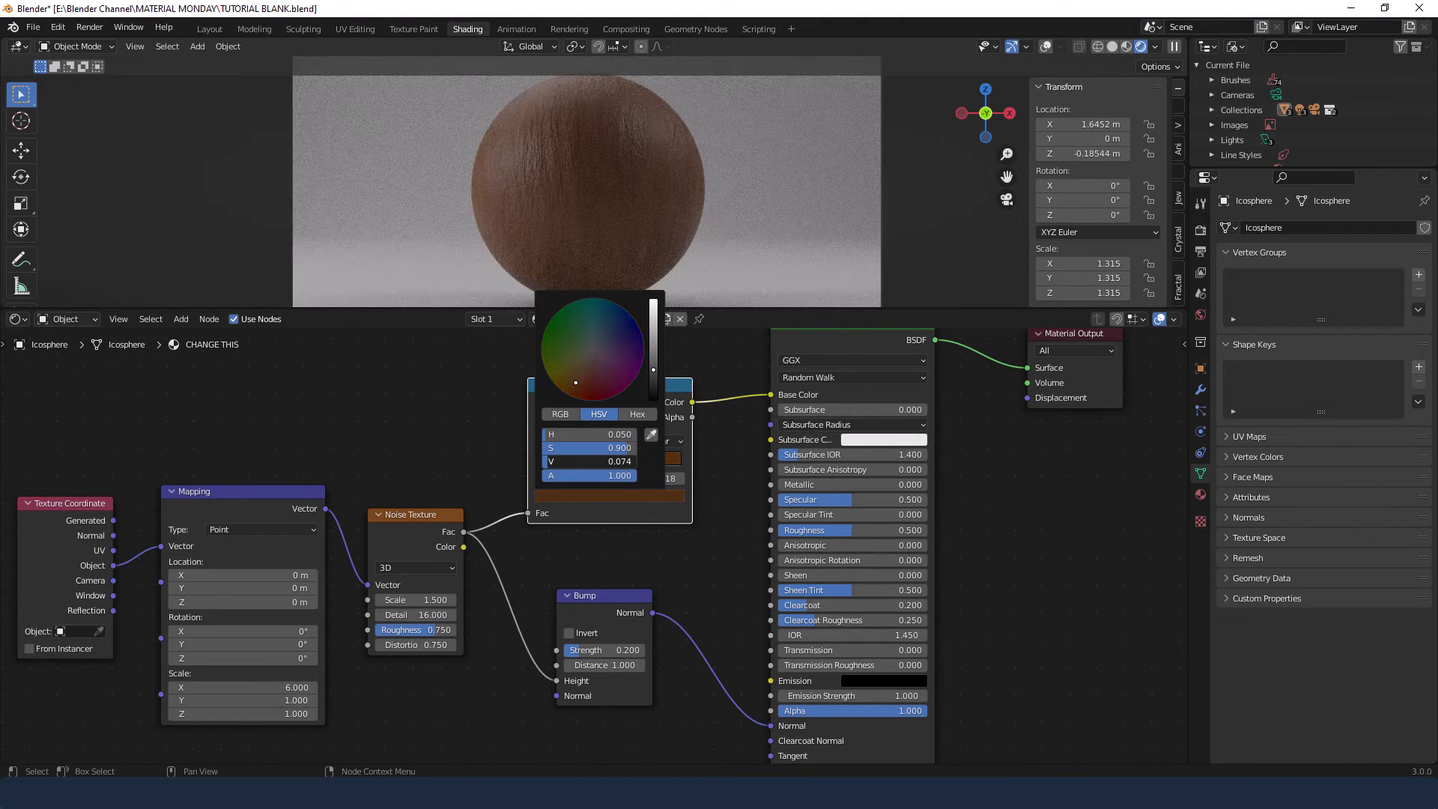
Darken the brown ramp colour and render the sphere with Render Image
{"action": "left_click", "coordinate": [587, 460]}
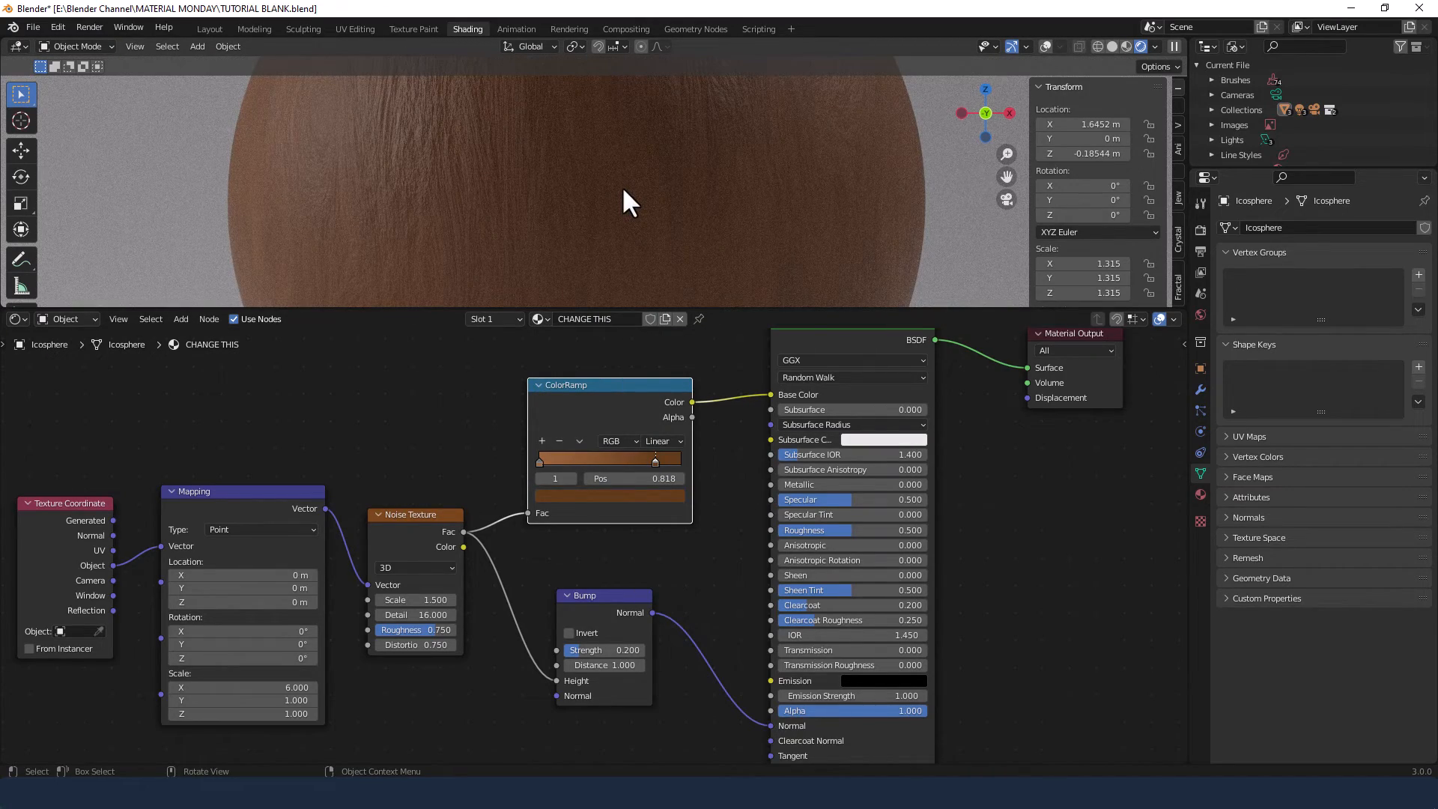
{"action": "mouse_move", "coordinate": [129, 69]}
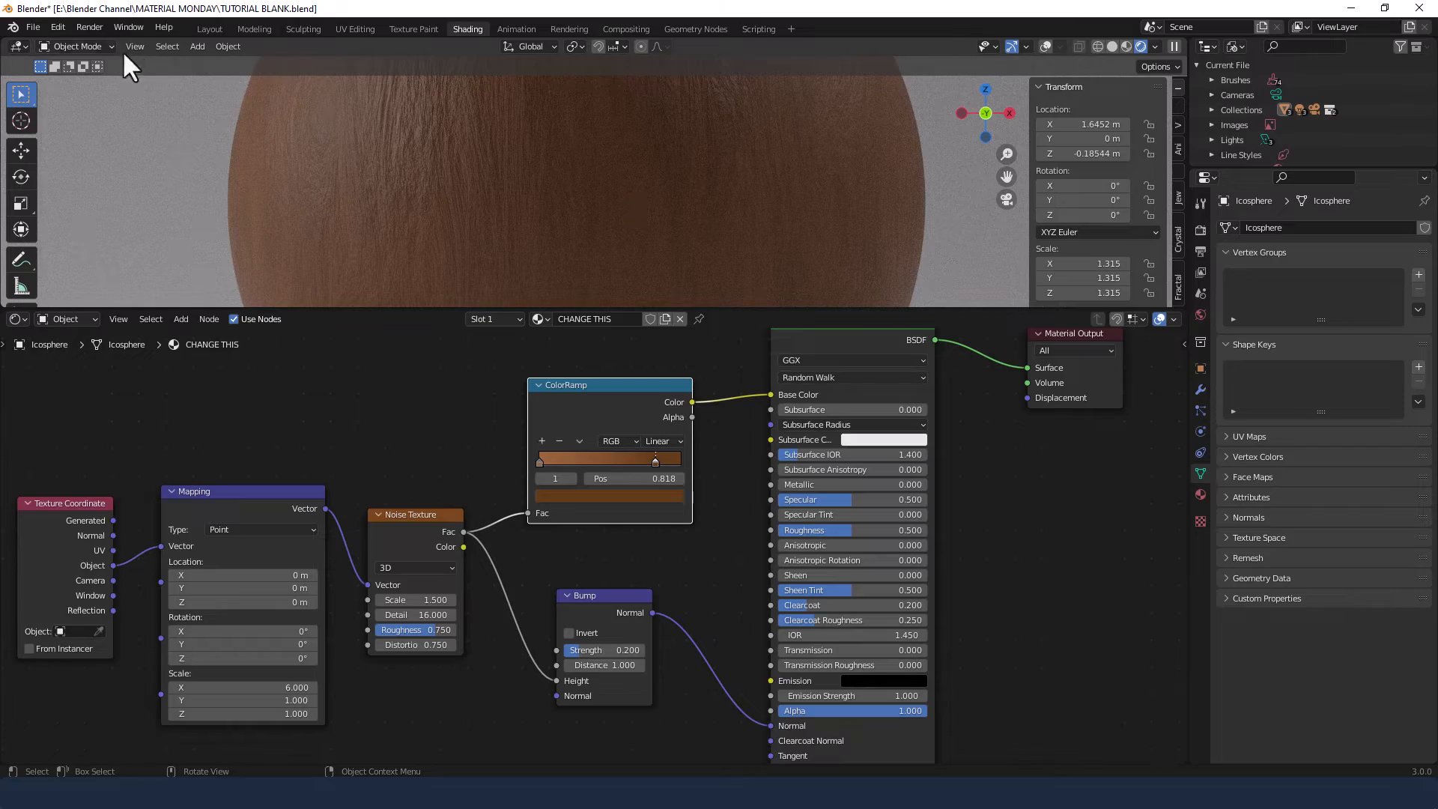
{"action": "left_click", "coordinate": [89, 27]}
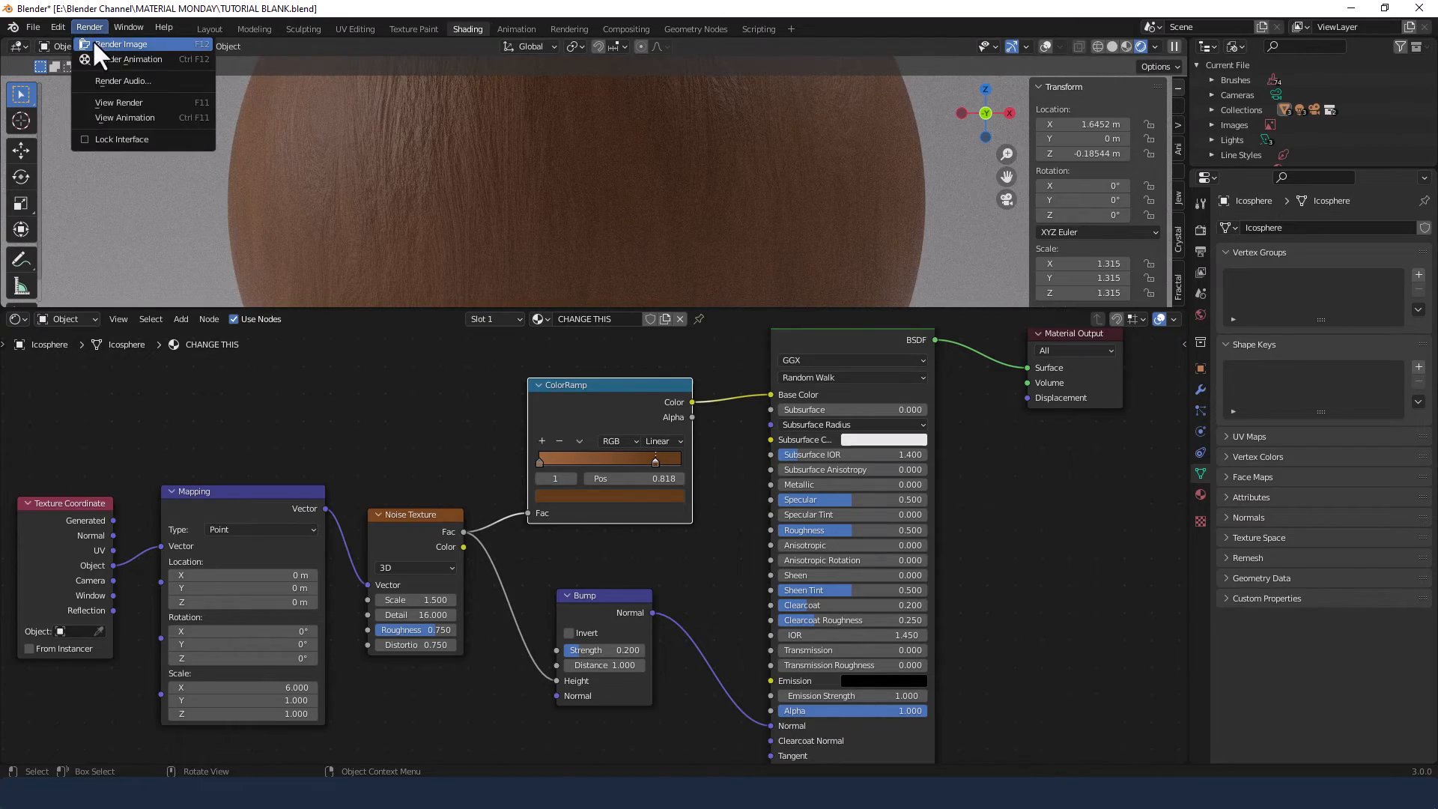
{"action": "left_click", "coordinate": [121, 43]}
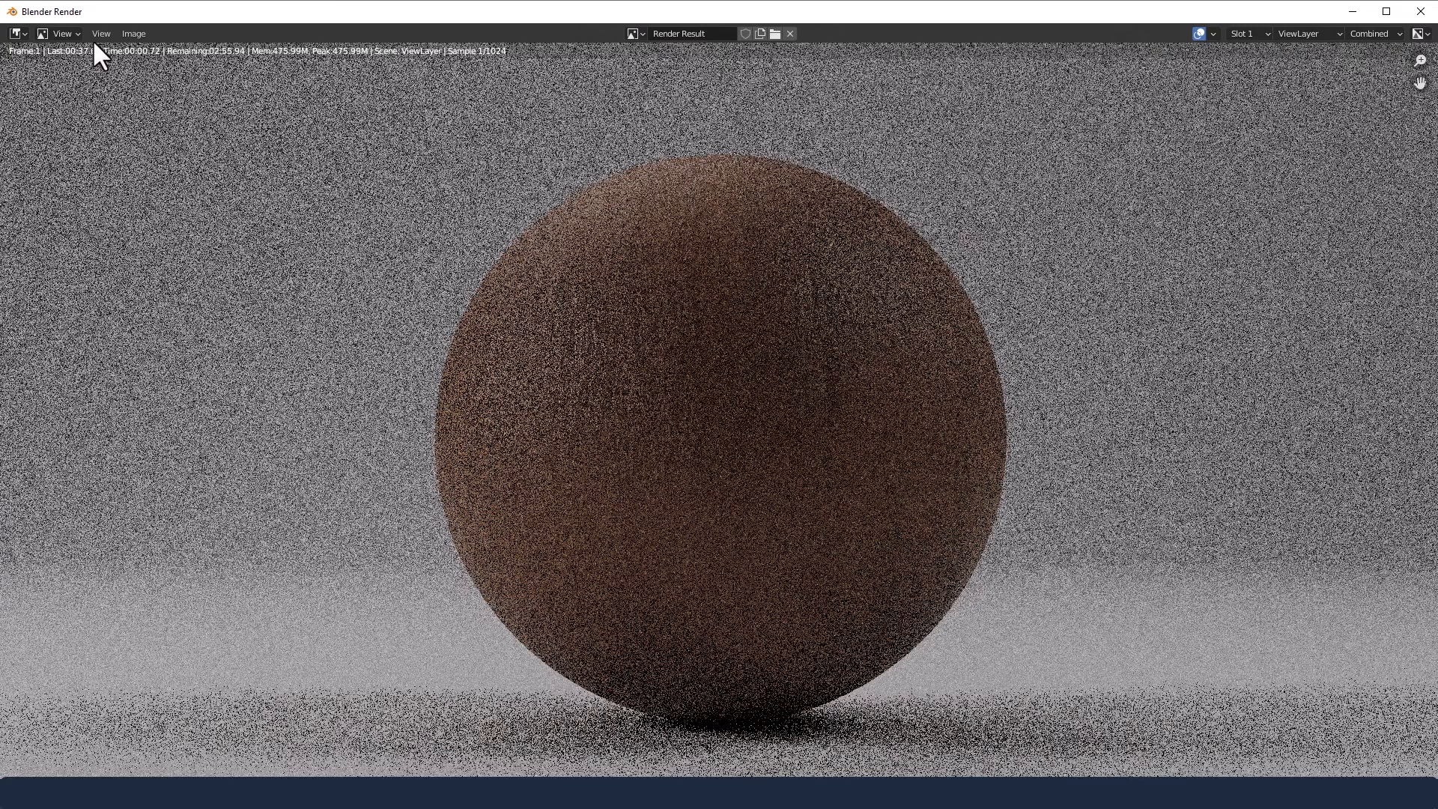